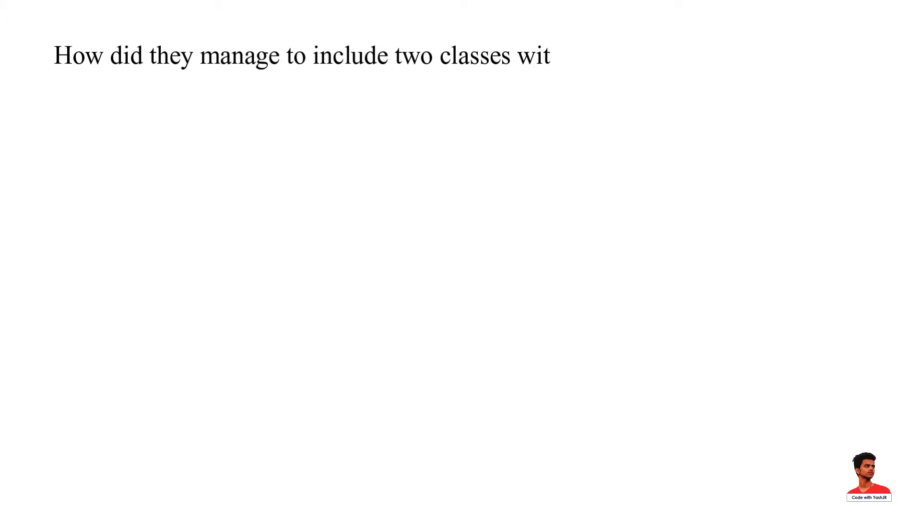
{"action": "type", "text": "h the same name Date in JDK?"}
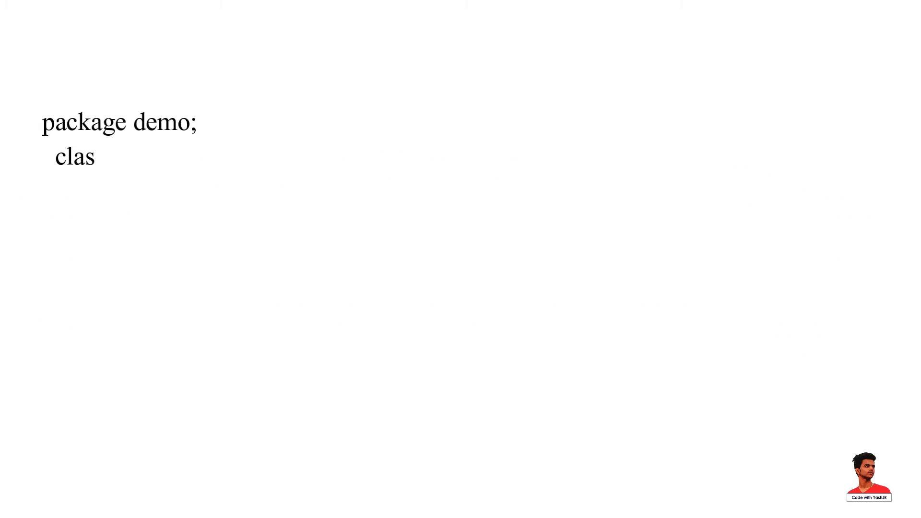
{"action": "type", "text": "s Test"}
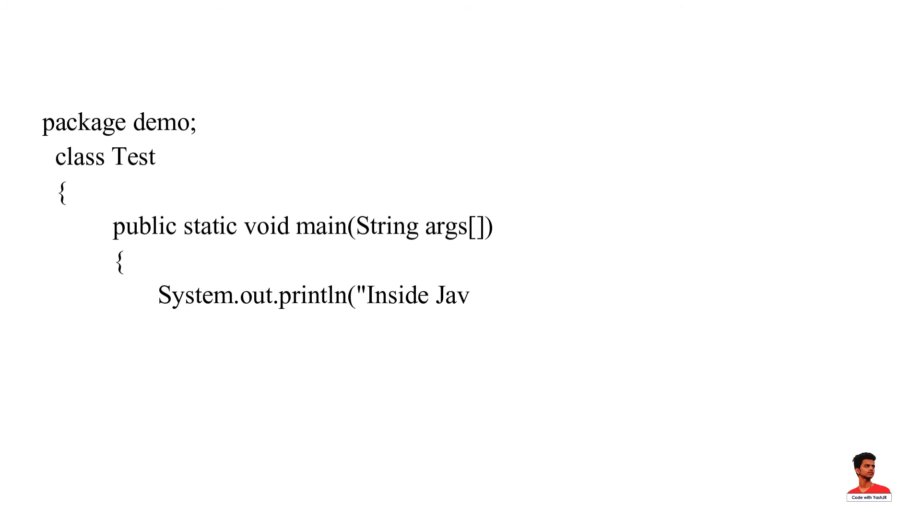
{"action": "type", "text": "a Package.\");"}
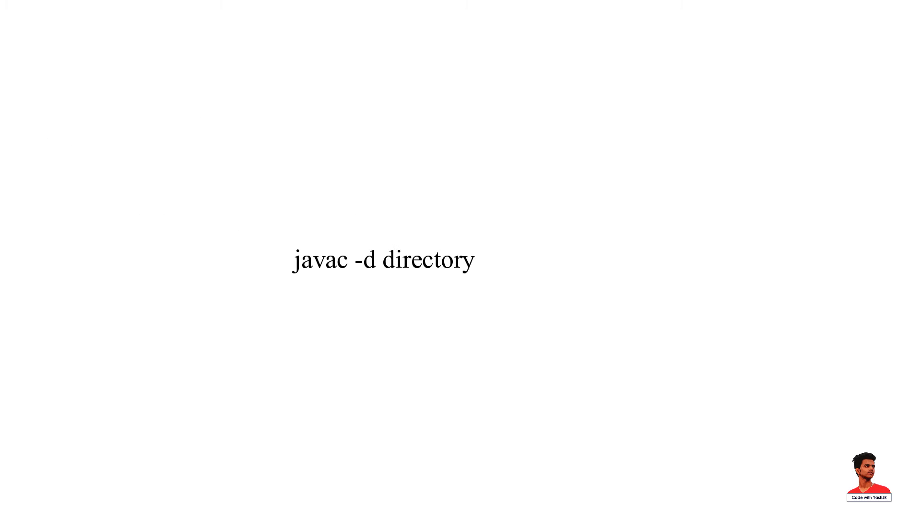
{"action": "type", "text": "javafilename"}
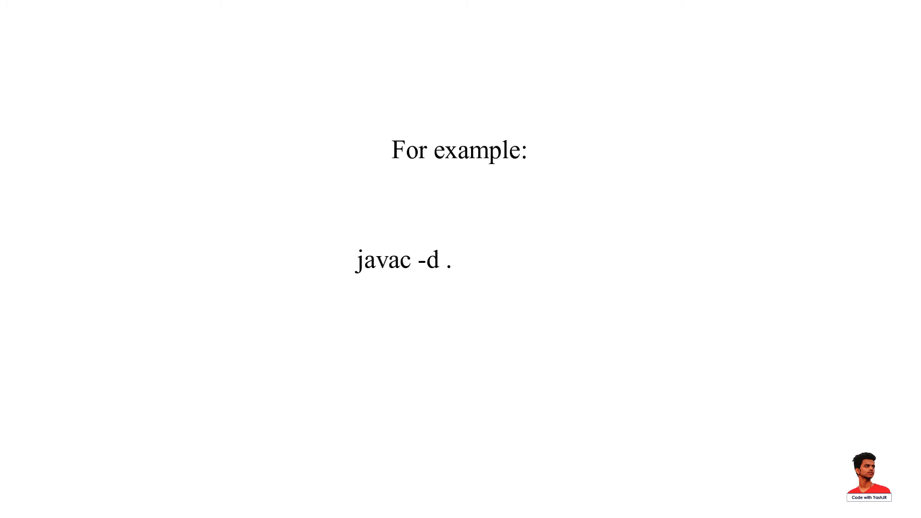
{"action": "type", "text": "Test.java"}
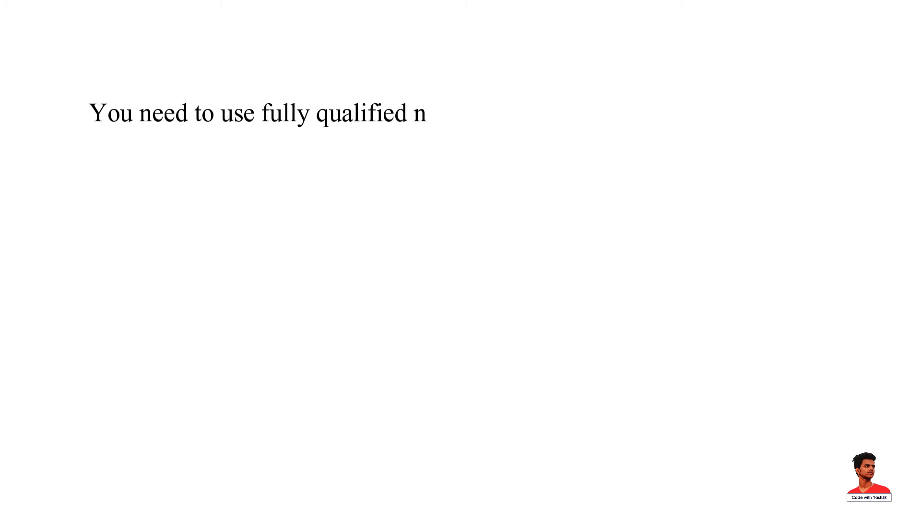
{"action": "type", "text": "ame e.g. demo.Test etc to run the class."}
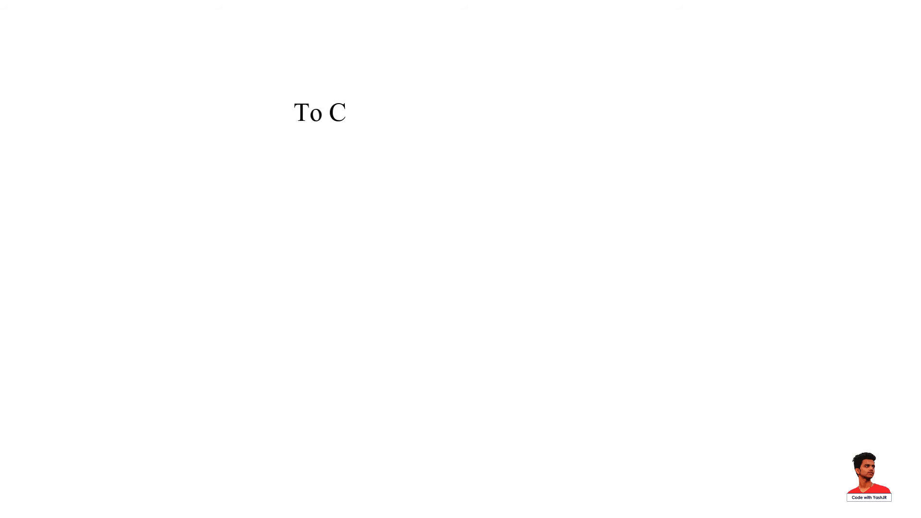
{"action": "type", "text": "ompile: javac -d . Test"}
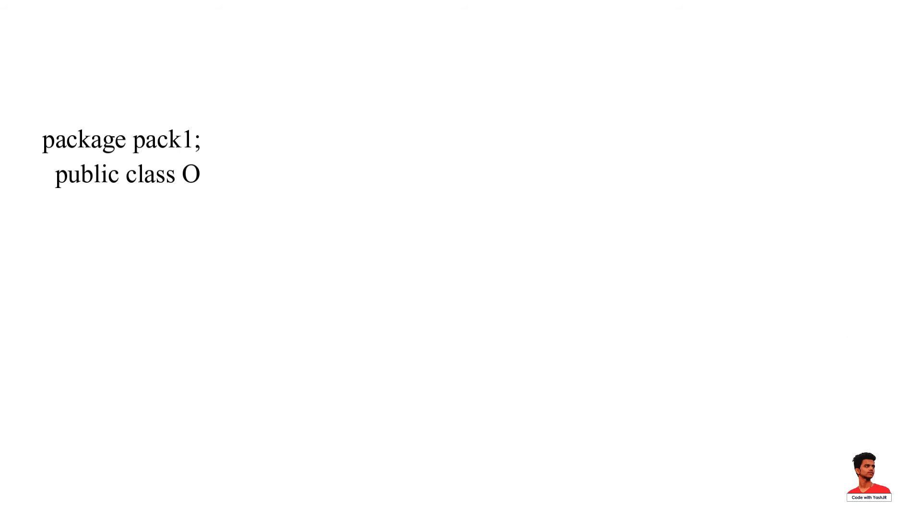
{"action": "type", "text": "ne"}
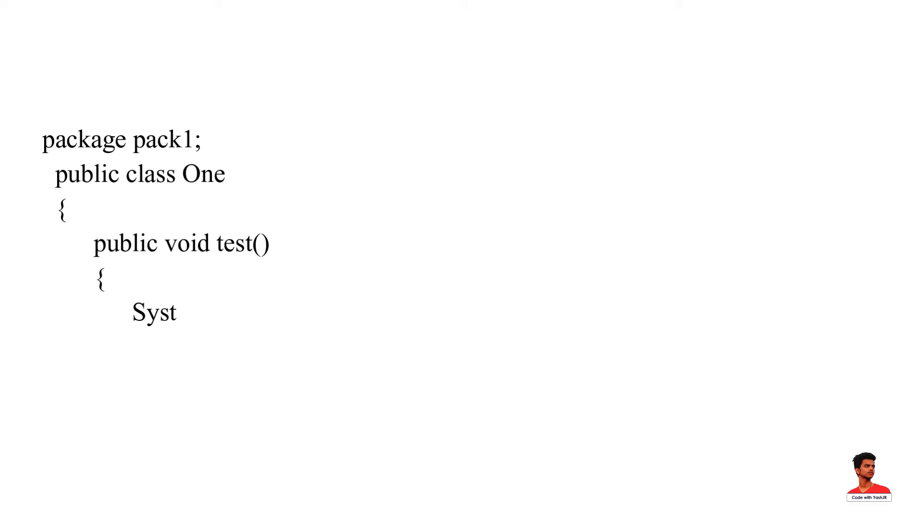
{"action": "type", "text": "em.out.println(\"You have imported package a.\");"}
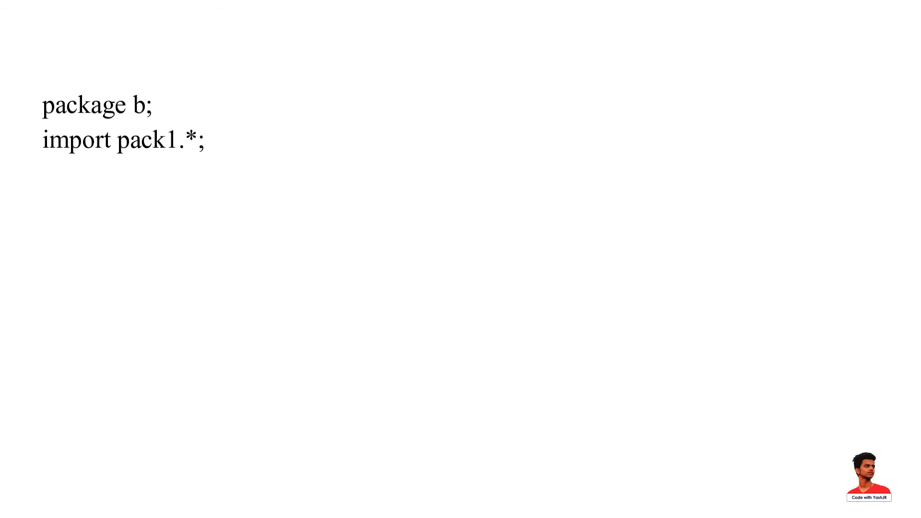
{"action": "type", "text": "class Two"}
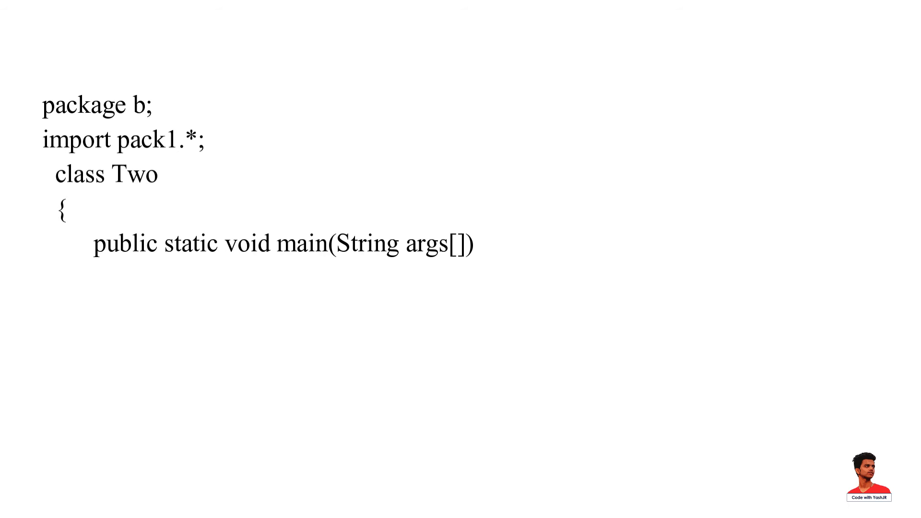
{"action": "type", "text": "One obj= new One();"}
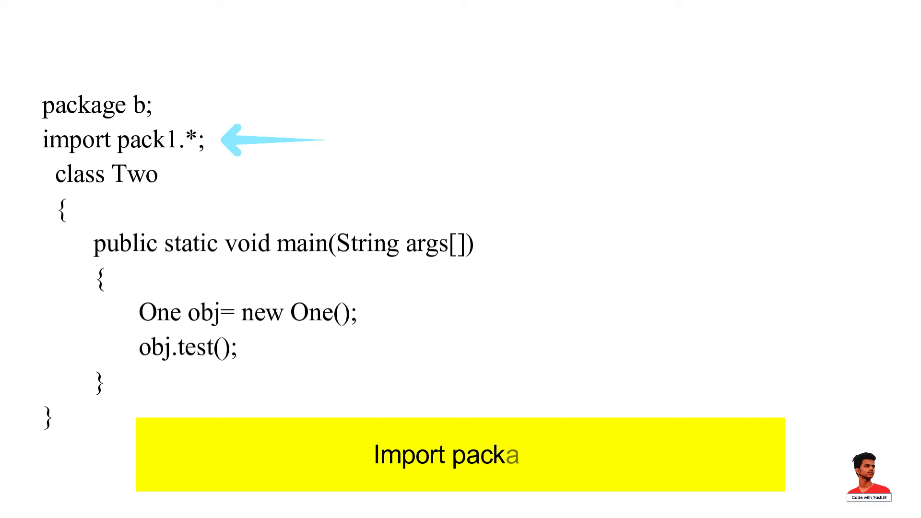
{"action": "type", "text": "ge pack1;"}
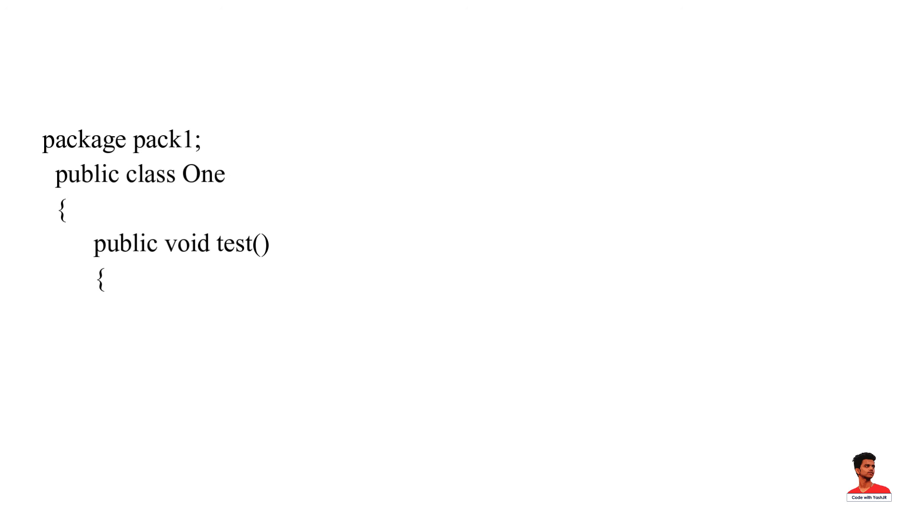
{"action": "type", "text": "System.out.println(\"You have imported package a.\");"}
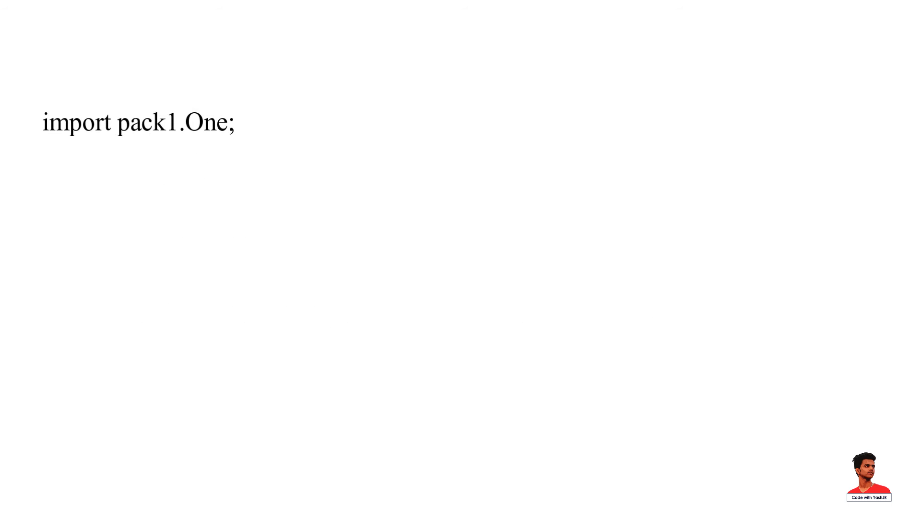
{"action": "type", "text": "class Three"}
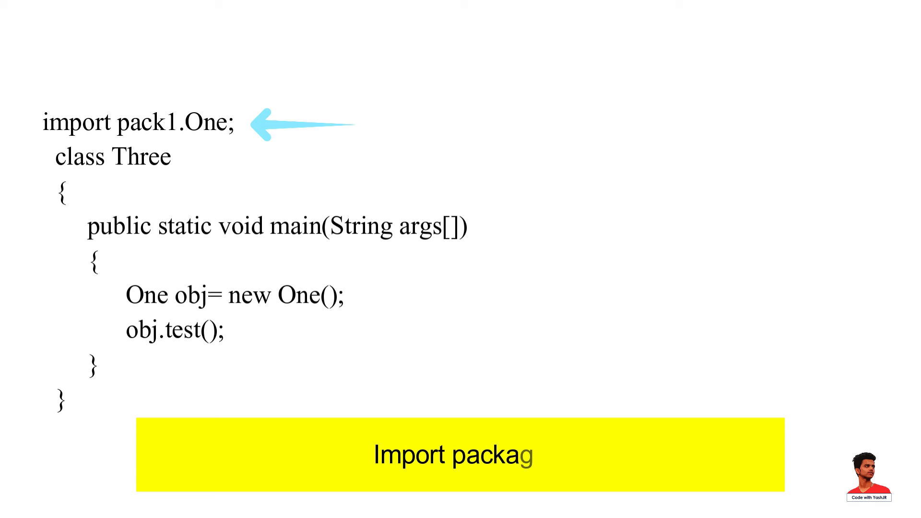
{"action": "type", "text": "e 4: Using fully"}
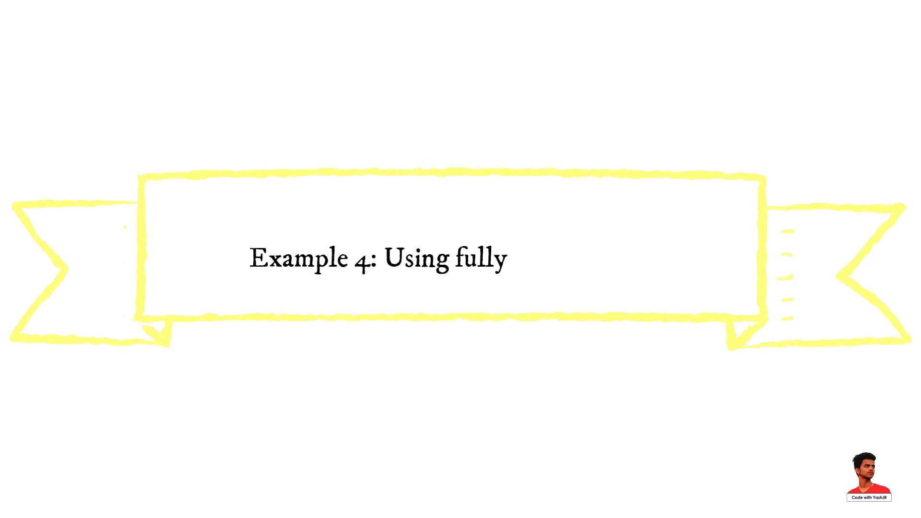
{"action": "type", "text": "qualified name"}
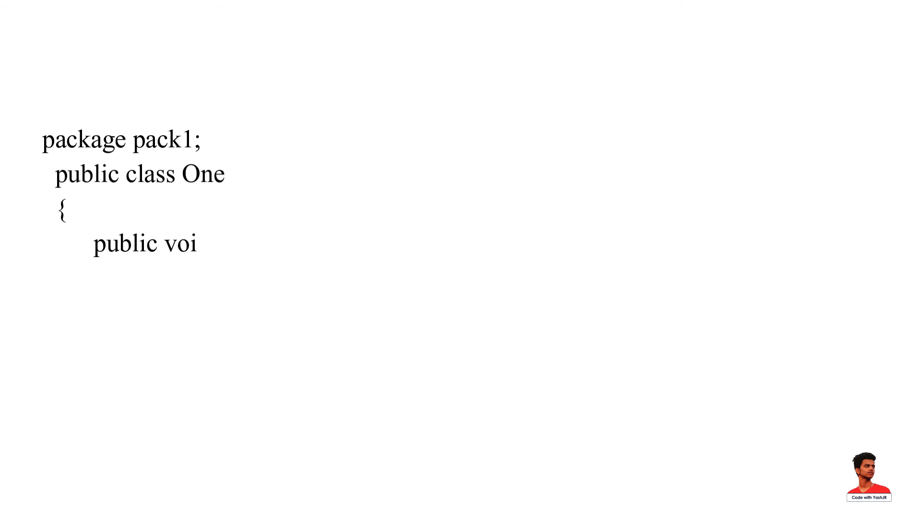
{"action": "type", "text": "d test()"}
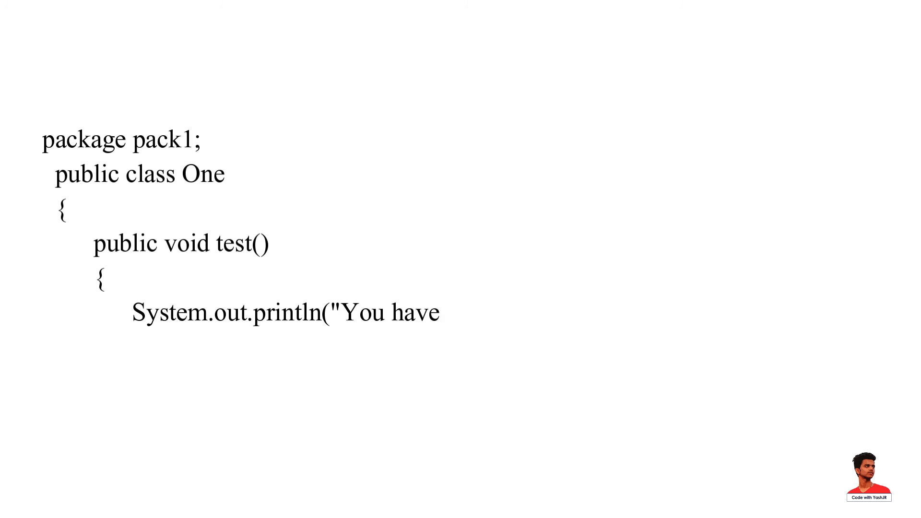
{"action": "type", "text": "imported package a.\");"}
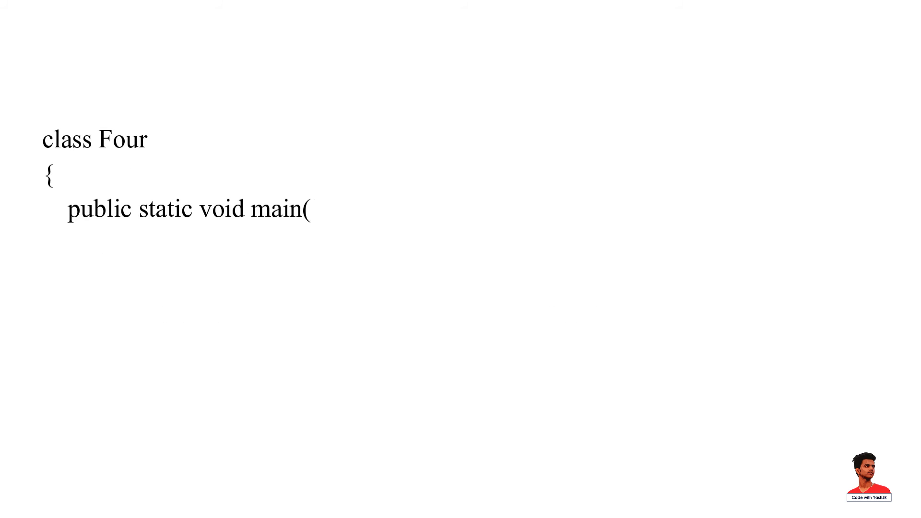
{"action": "type", "text": "String args[])"}
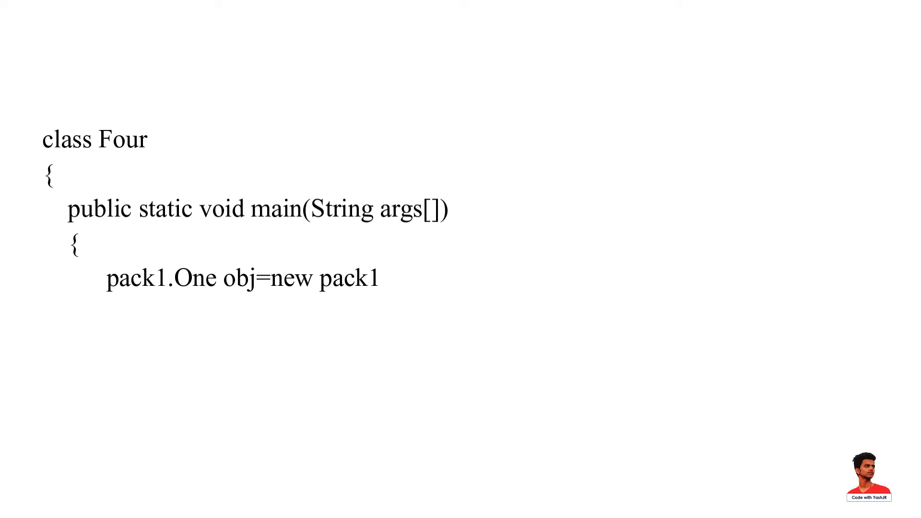